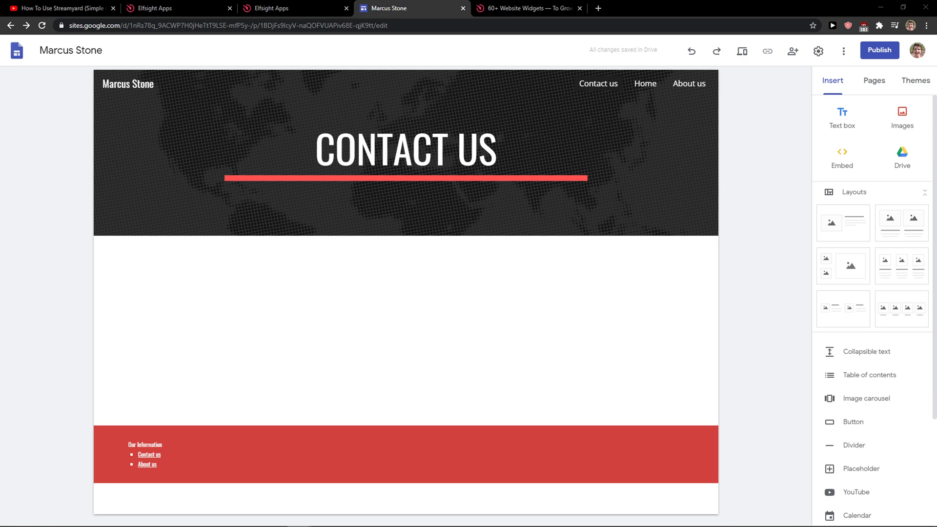
mouse_move(210, 234)
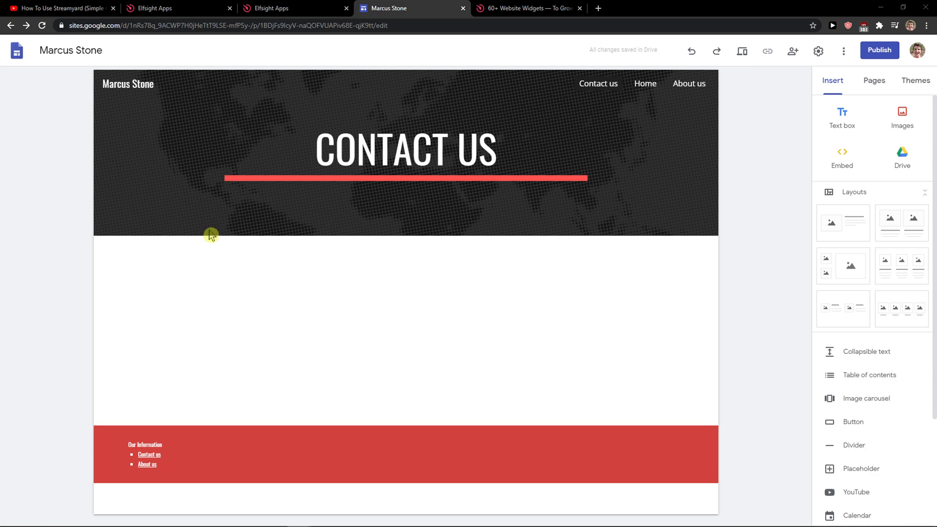
Switch to the YouTube video description containing the Elfsight affiliate link
click(60, 8)
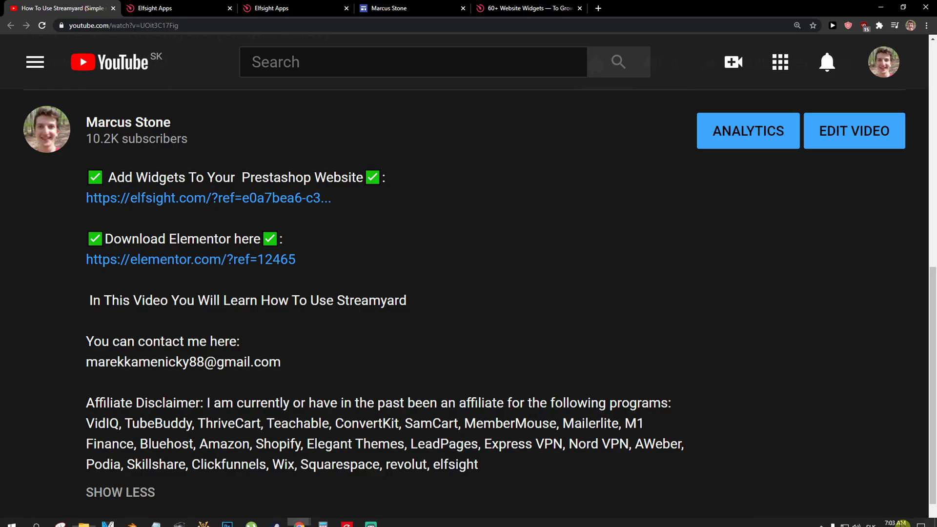
Open elfsight.com from the referral link in the video description
click(208, 198)
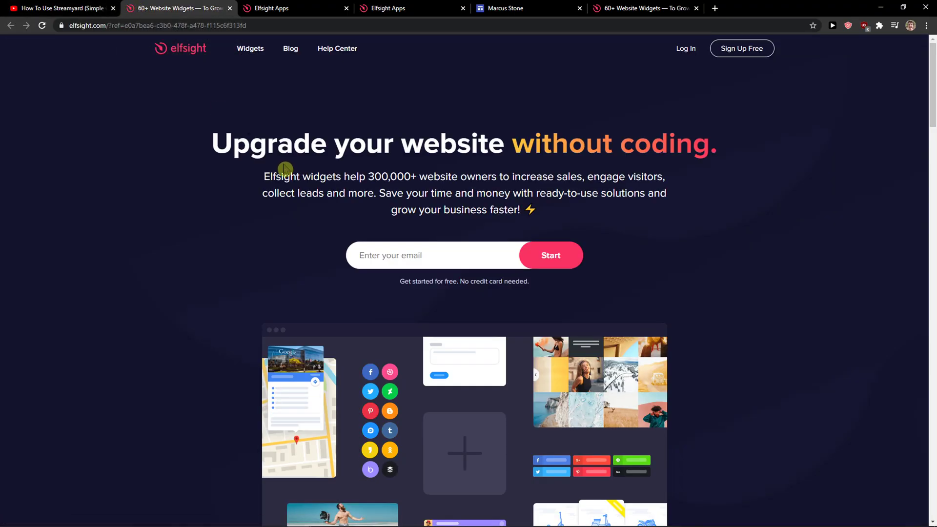
mouse_move(572, 102)
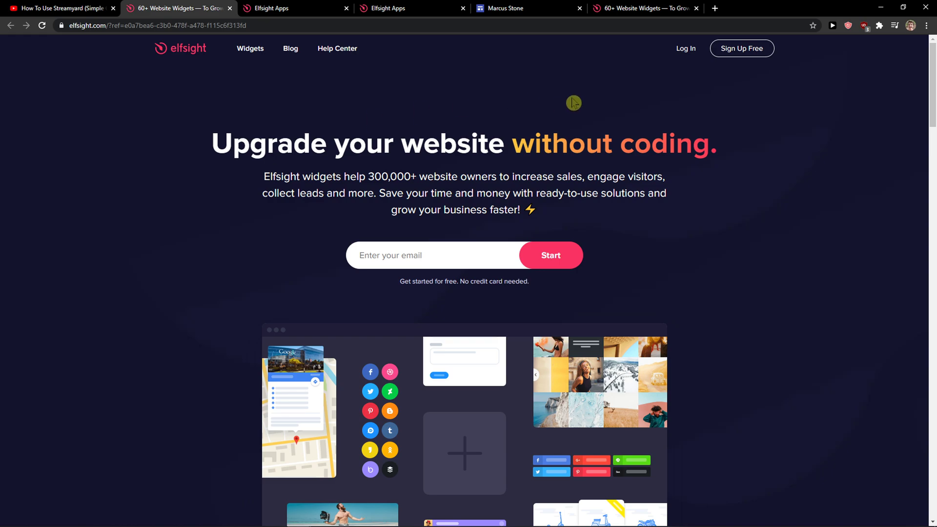
mouse_move(574, 103)
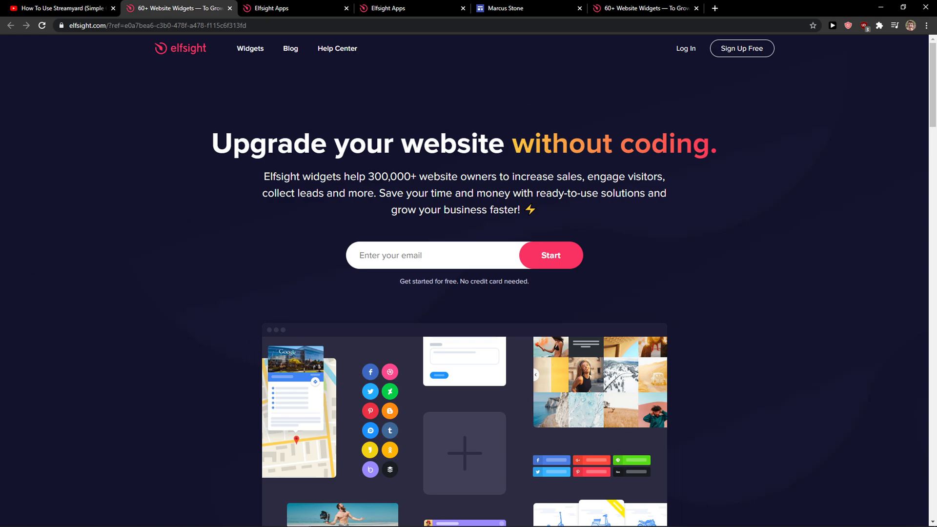
mouse_move(732, 152)
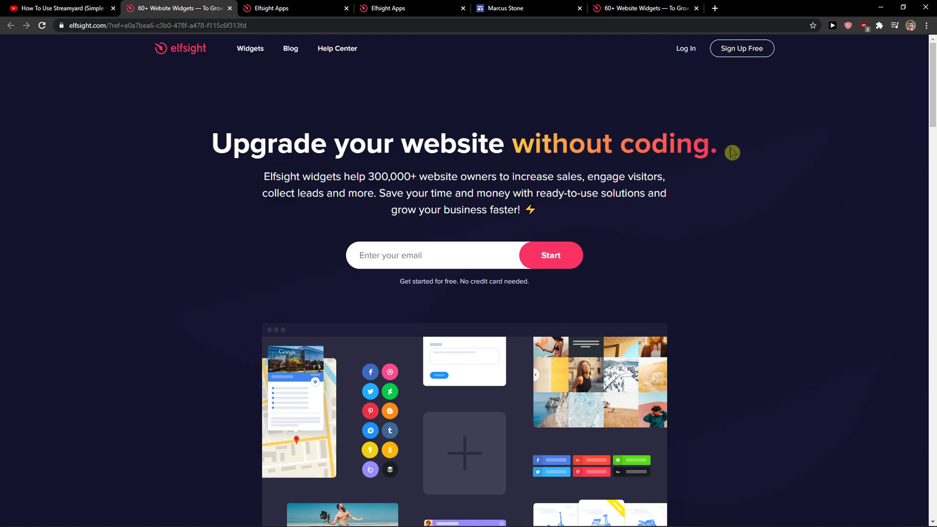
Go to the Elfsight Sign Up Free page to create an account
click(741, 48)
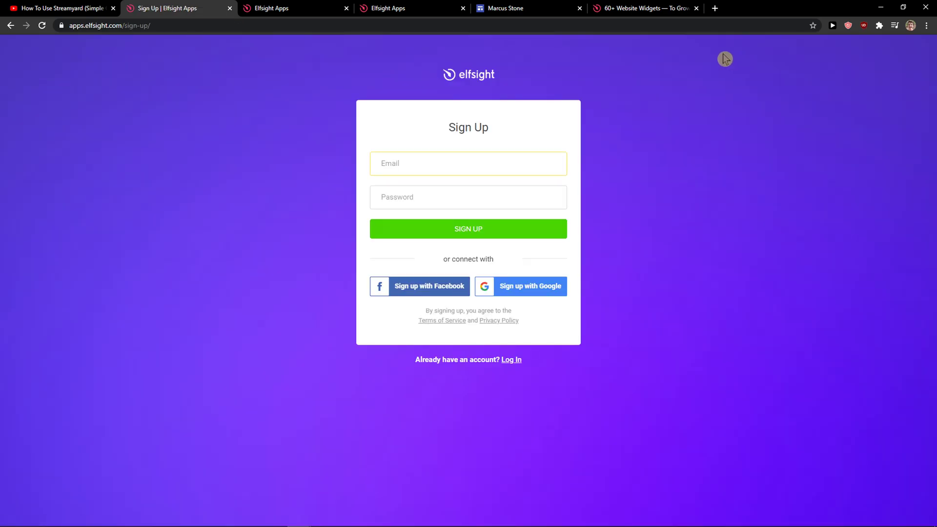
mouse_move(158, 87)
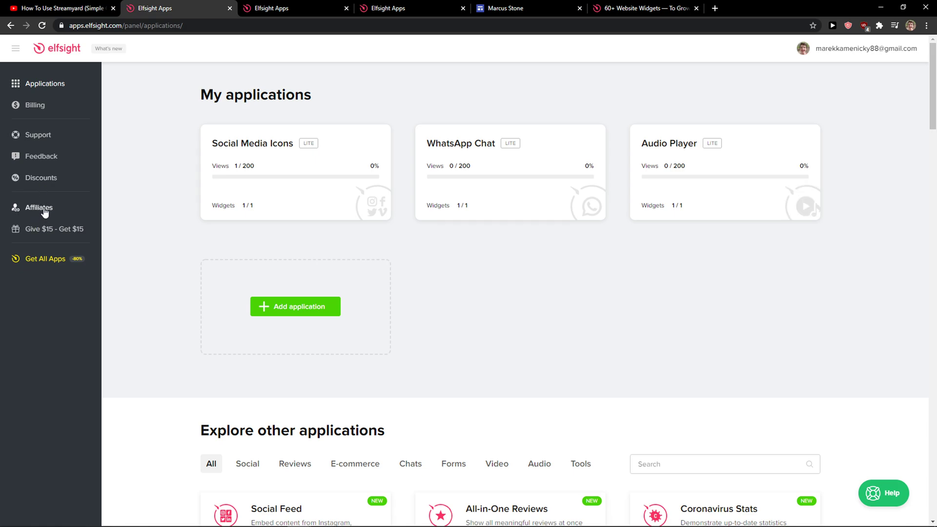
Search the applications catalogue for 'before' and create a Before and After Slider widget
scroll(down, 3)
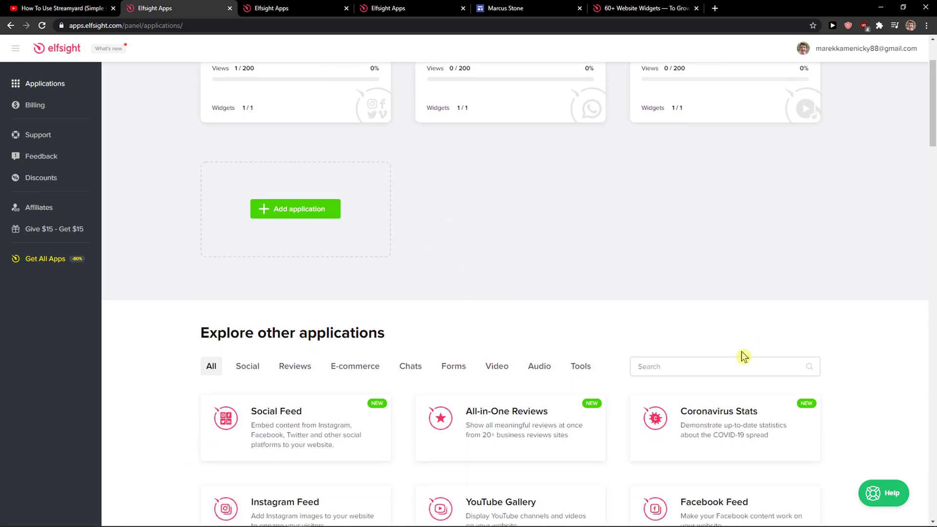
click(725, 366)
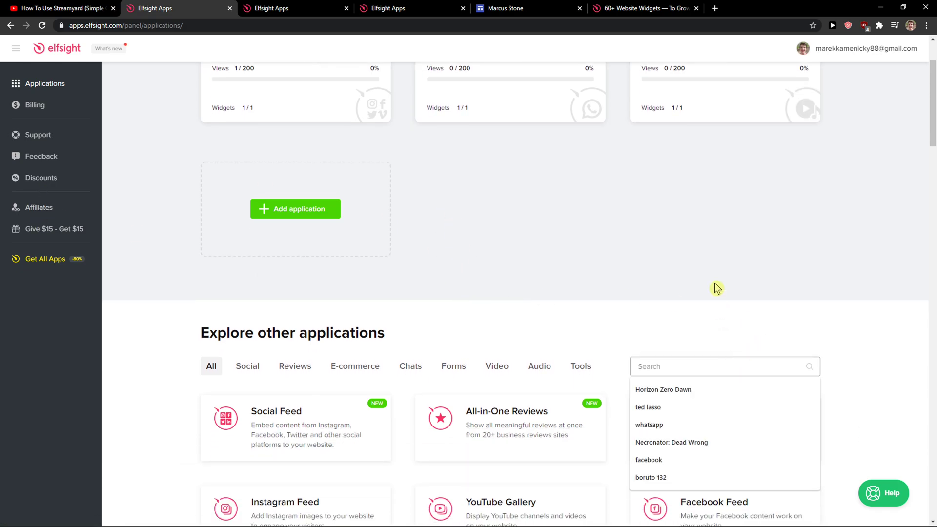
text(before)
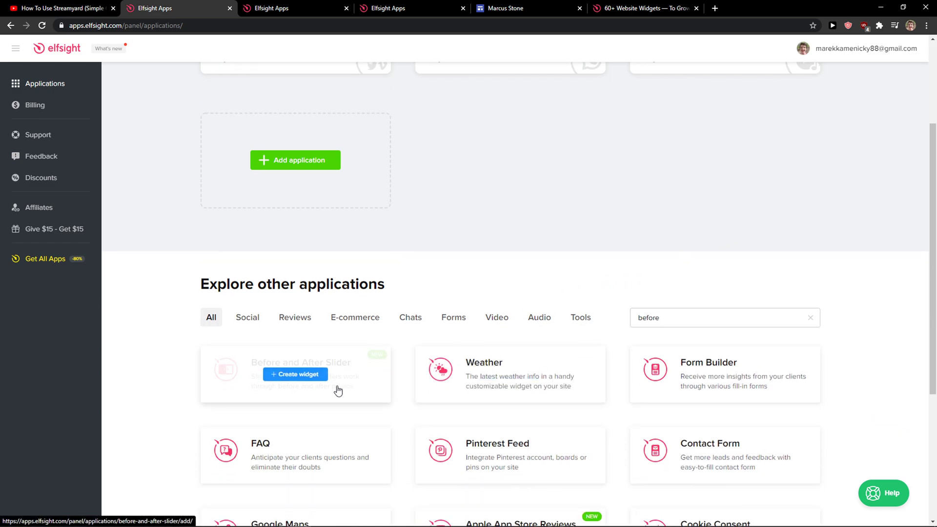
click(295, 375)
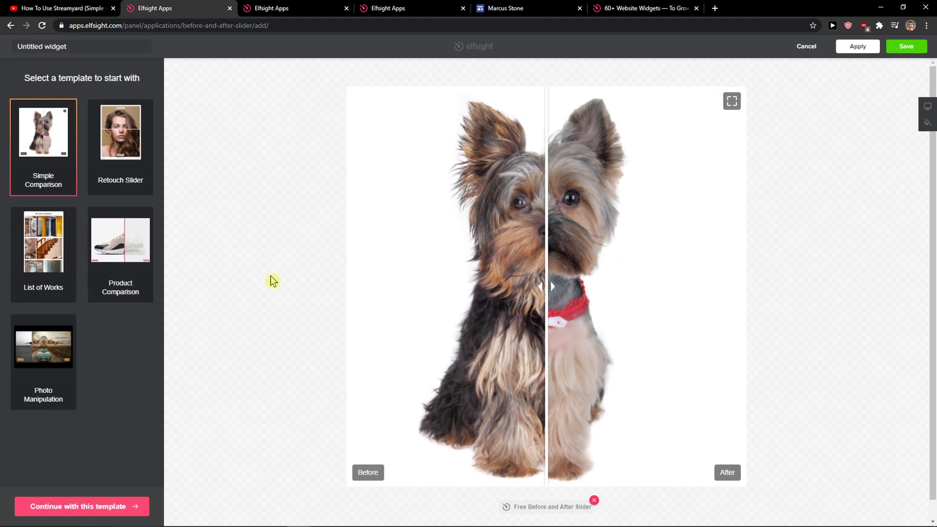
mouse_move(59, 194)
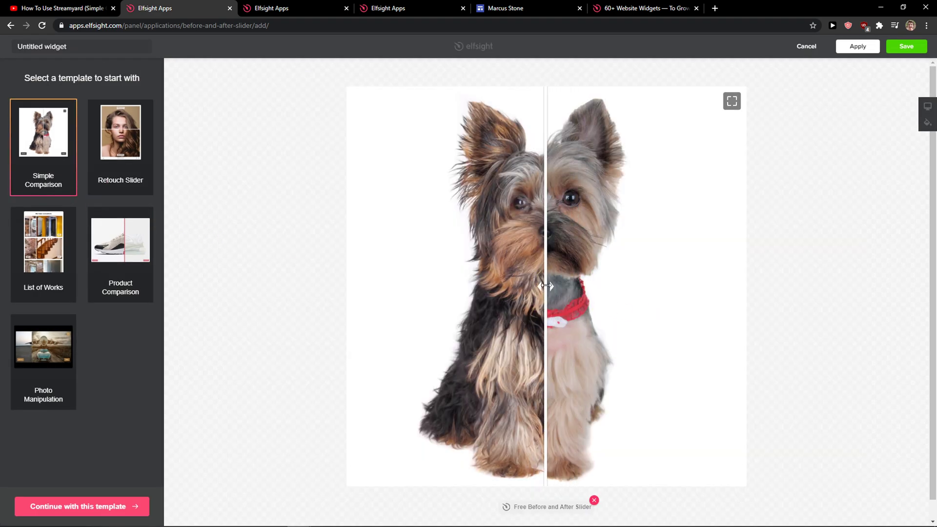
Use the Simple Comparison template, review the dog image set and settings, then save
click(81, 506)
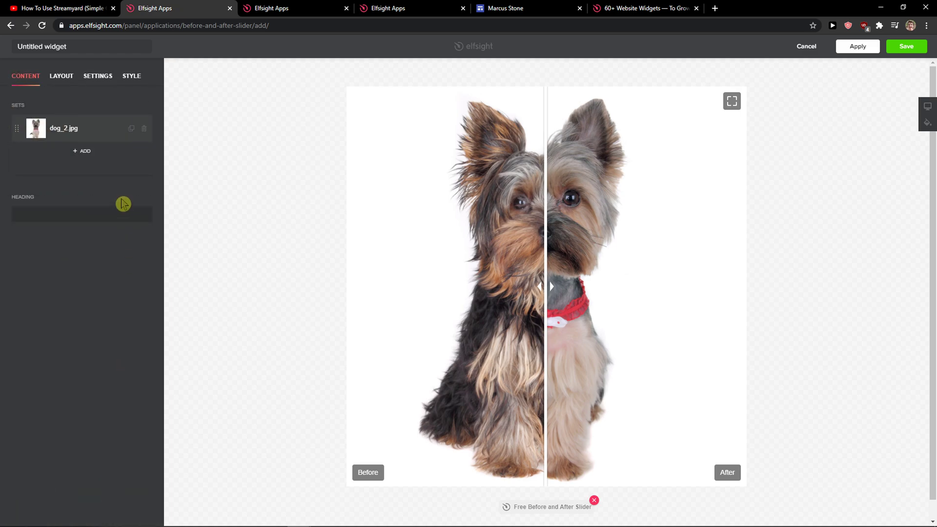
click(63, 128)
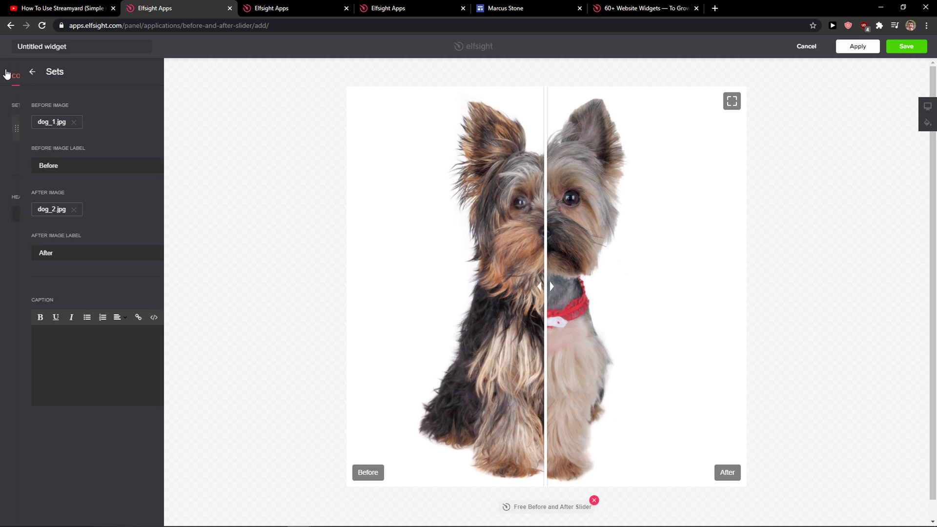
click(32, 72)
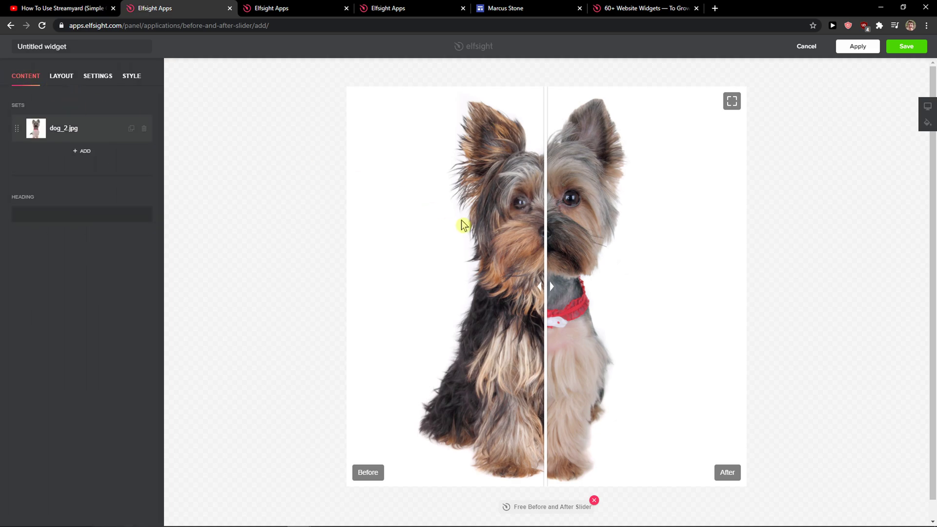
mouse_move(431, 219)
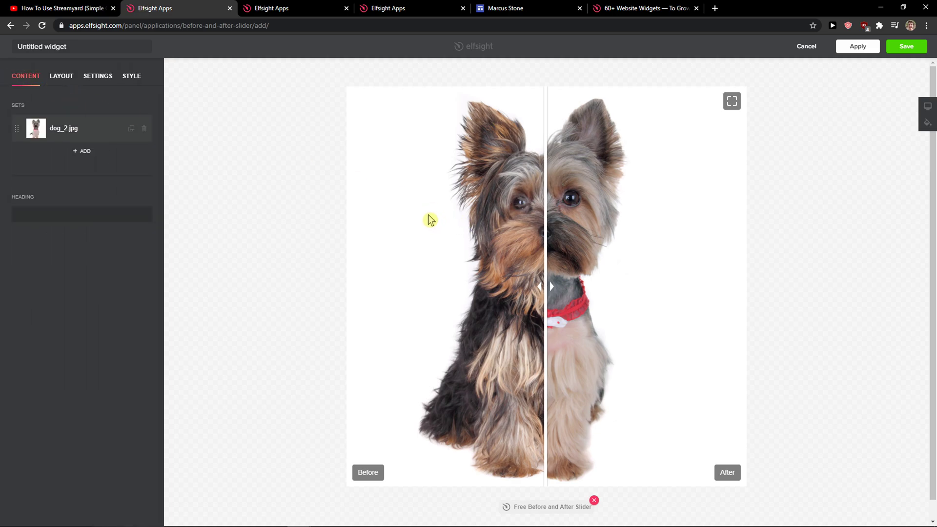
mouse_move(168, 75)
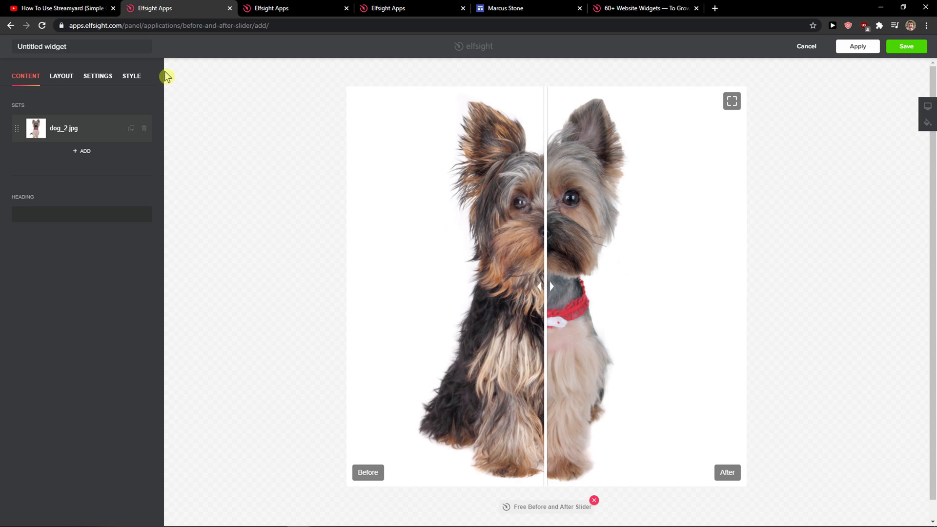
click(98, 76)
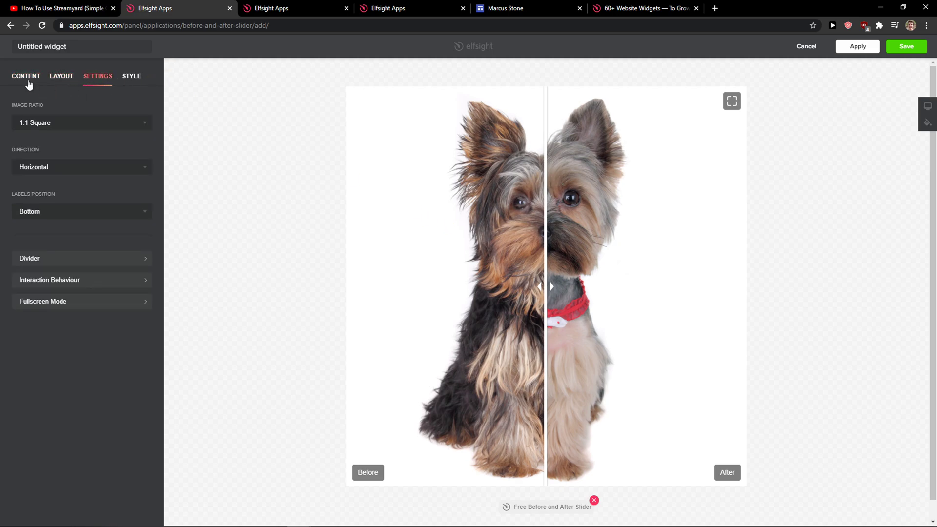
click(26, 76)
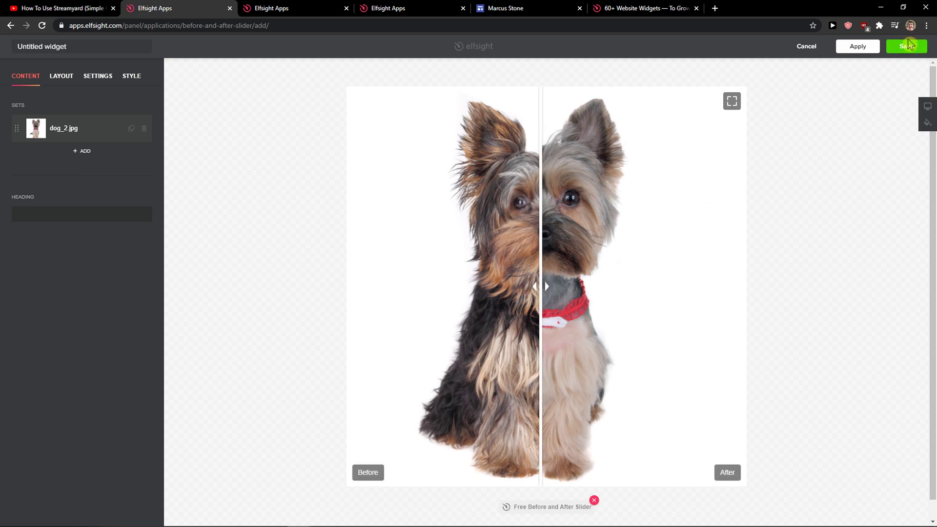
click(905, 46)
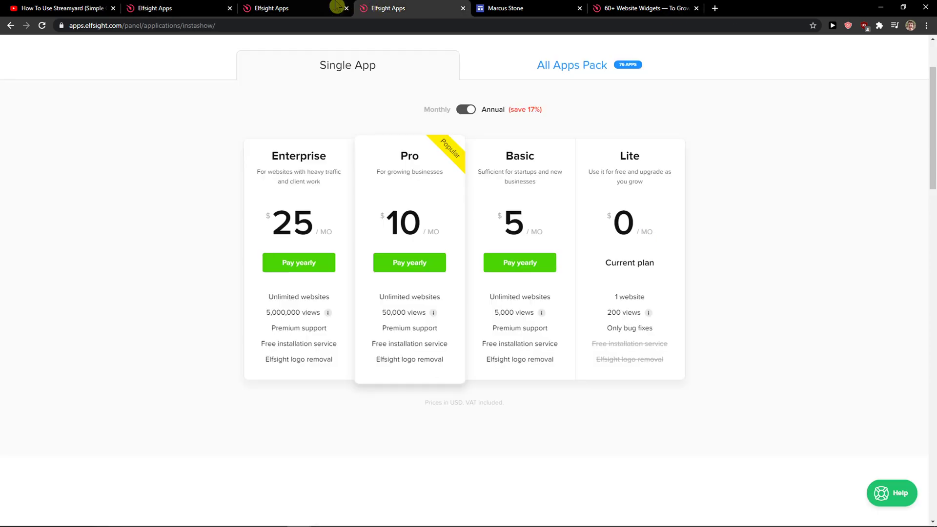
mouse_move(351, 88)
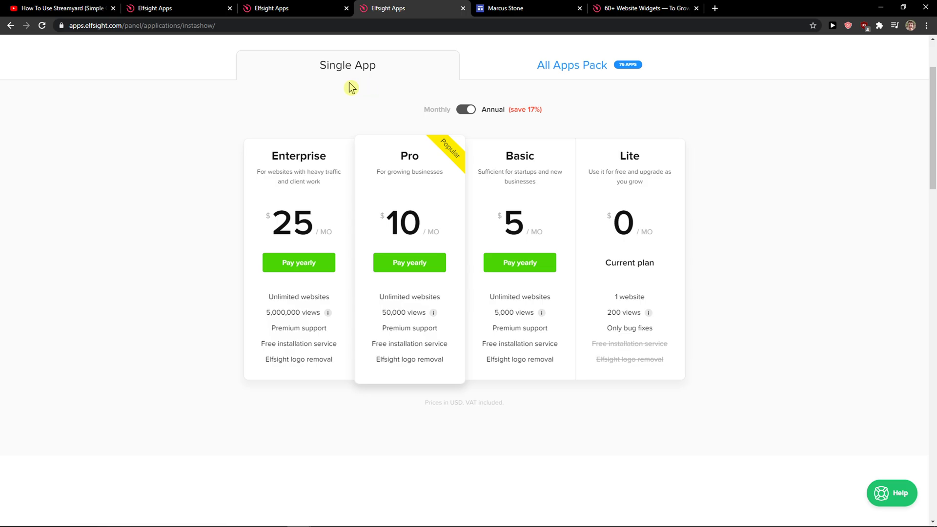
mouse_move(342, 90)
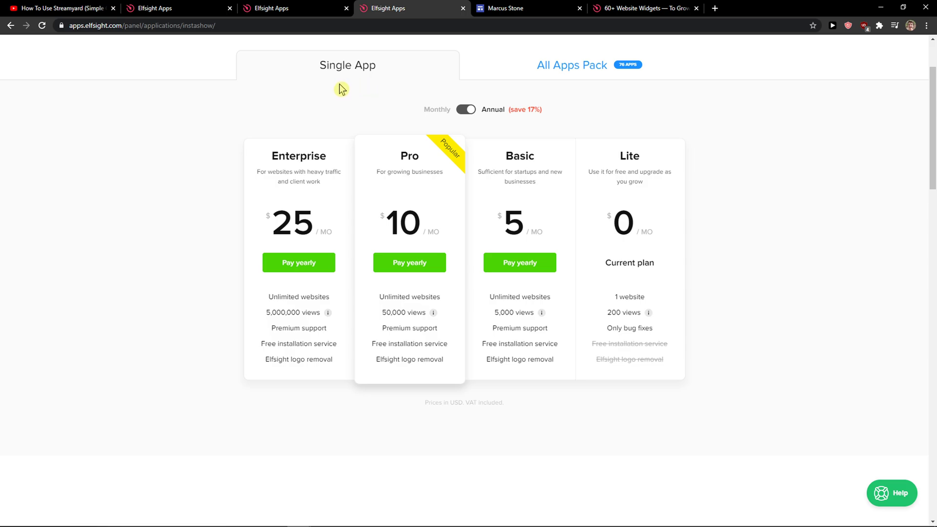
mouse_move(329, 83)
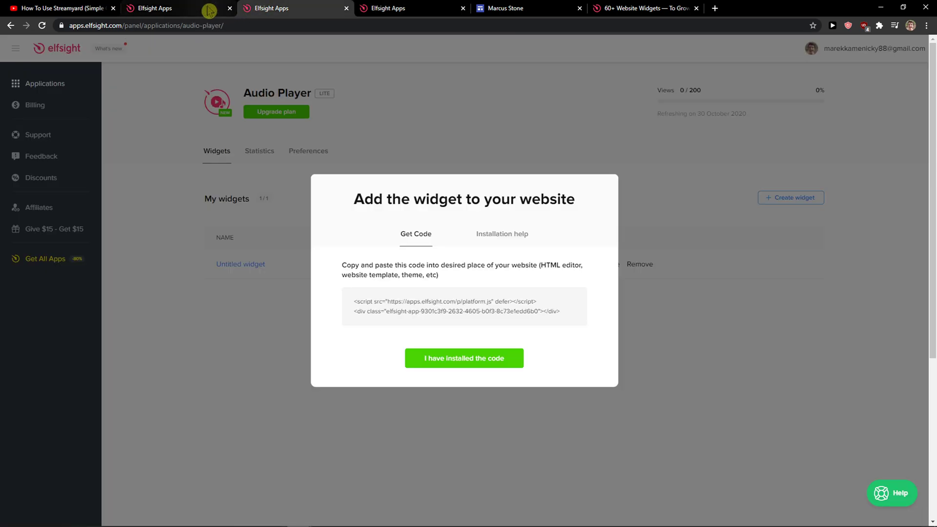
Return to the Google Sites editor for the Marcus Stone Contact Us page
click(529, 8)
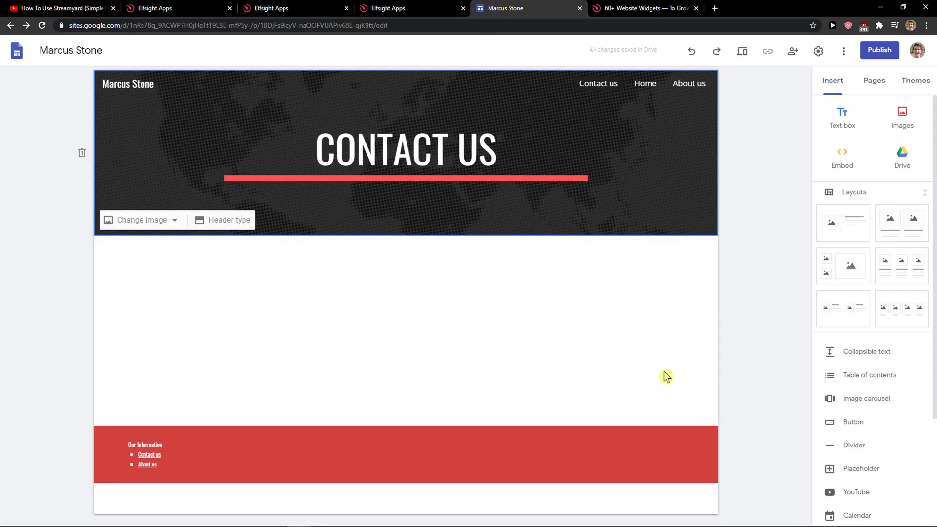
Insert the pasted Elfsight slider code through Embed > Embed code on the page
click(842, 156)
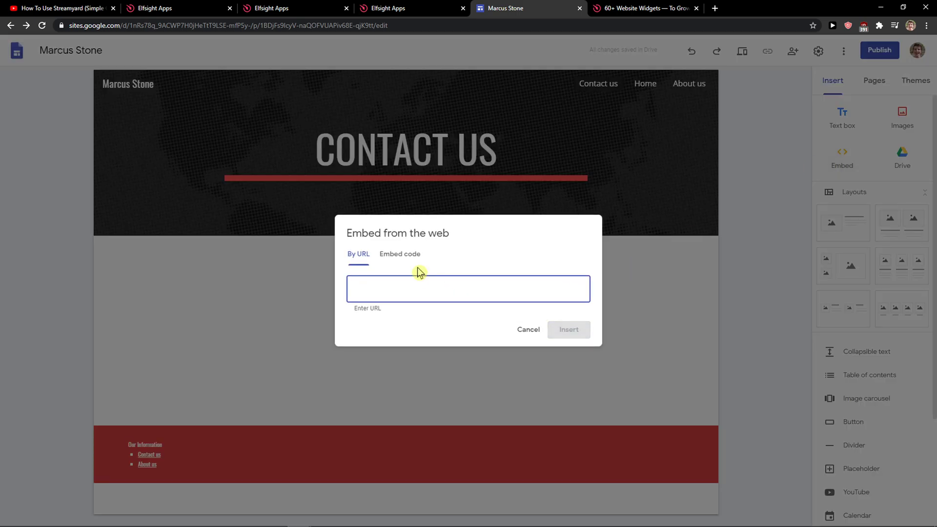
click(399, 253)
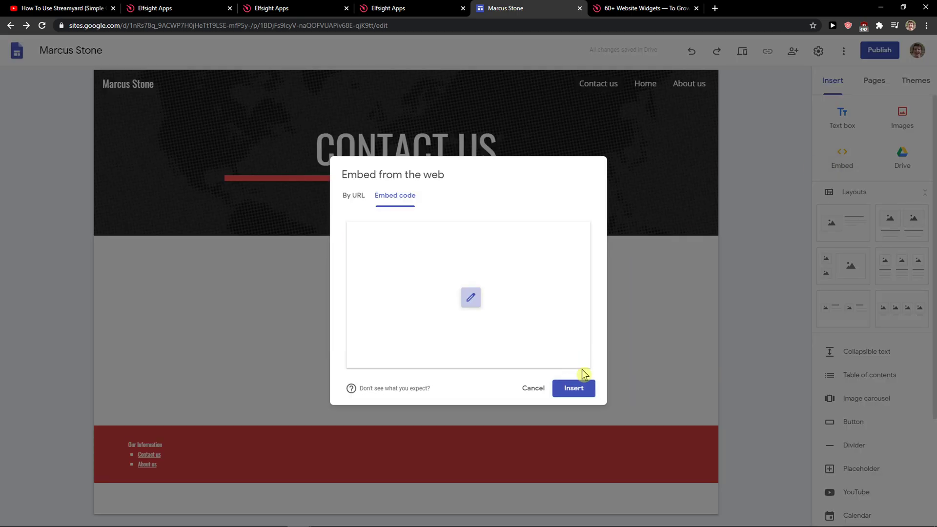
click(573, 388)
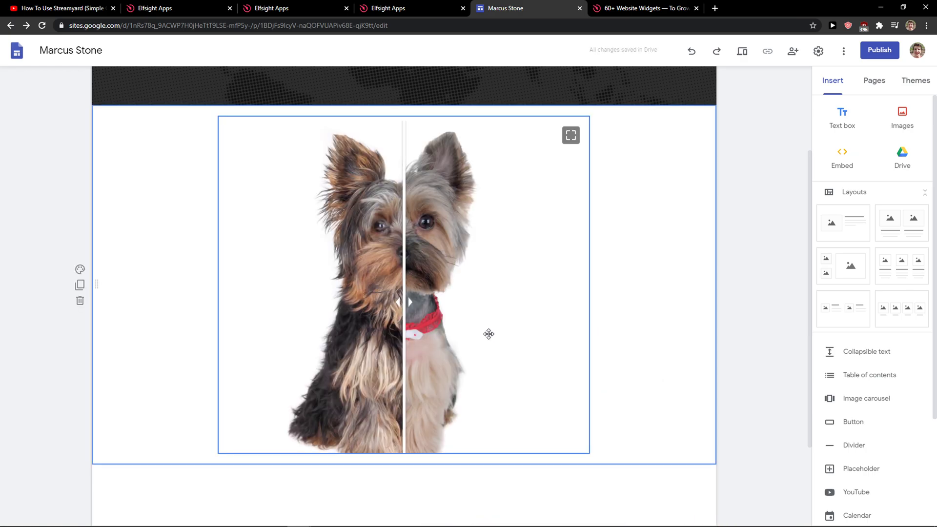
Deselect the embed and preview the Marcus Stone Contact Us page
click(595, 308)
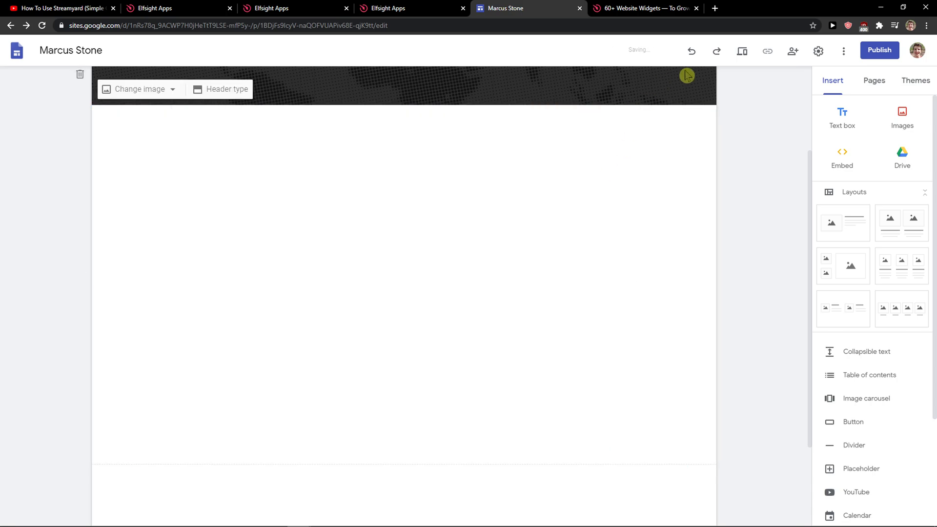
click(742, 51)
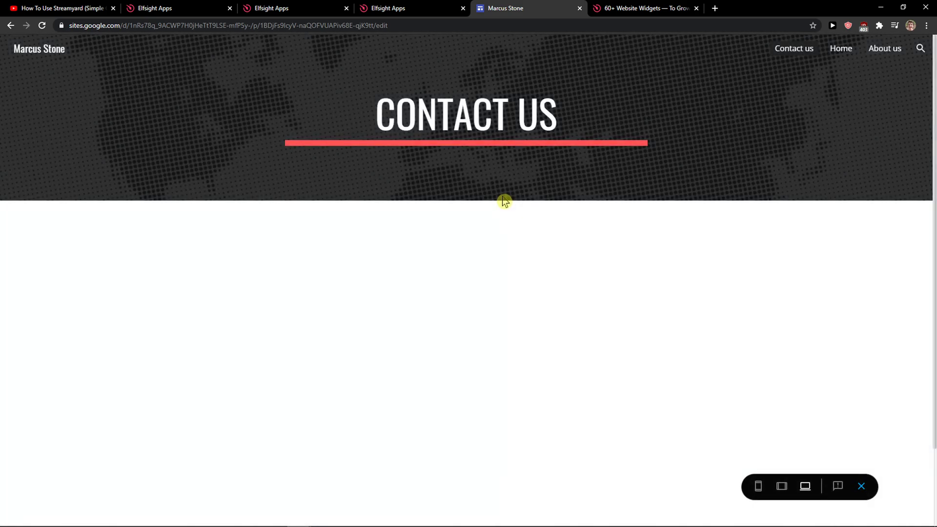